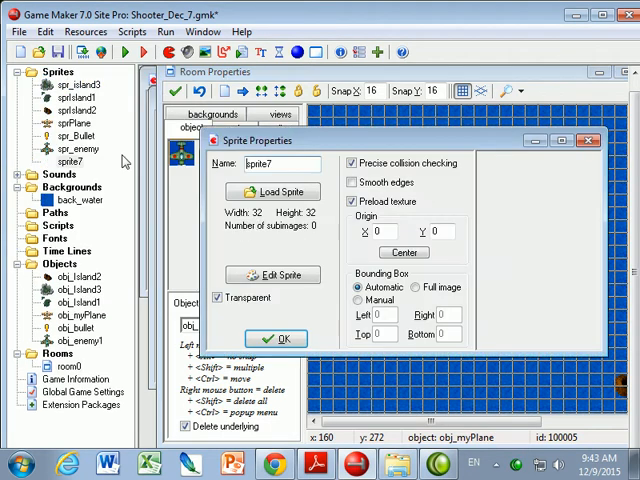
# Step: Rename the sprite spr_explosion and load the six-frame explosion1.gif animation
pyautogui.press('BackSpace')
pyautogui.write('_explosio')
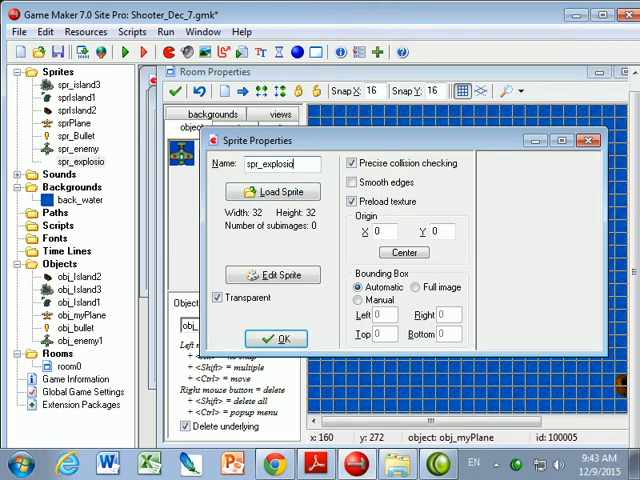
pyautogui.click(272, 191)
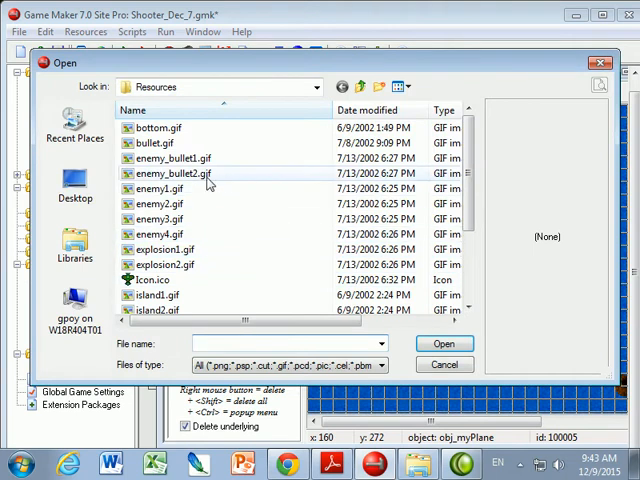
pyautogui.click(166, 249)
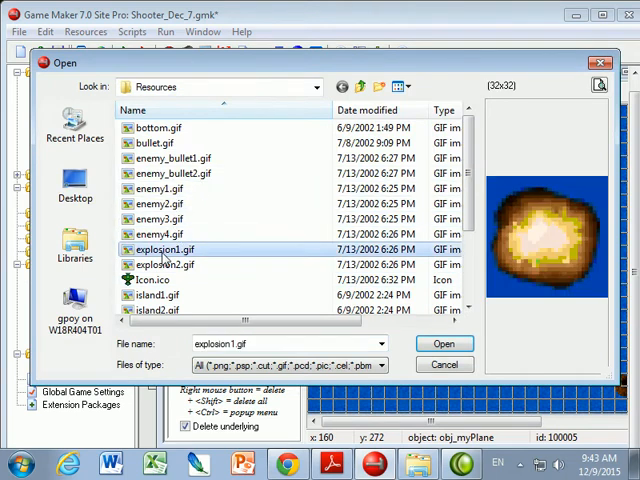
pyautogui.click(444, 343)
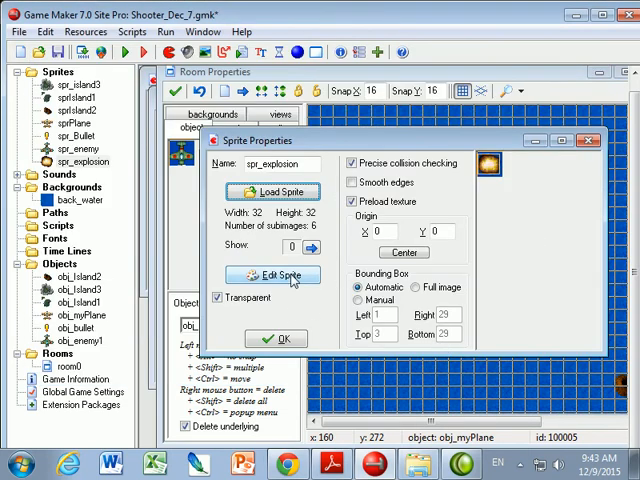
pyautogui.click(271, 275)
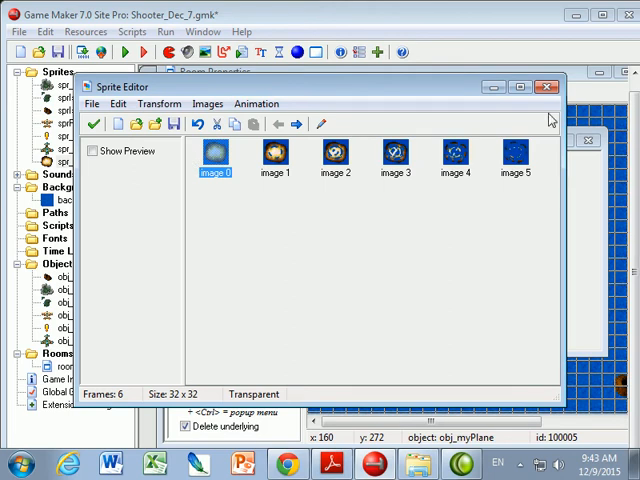
pyautogui.click(548, 86)
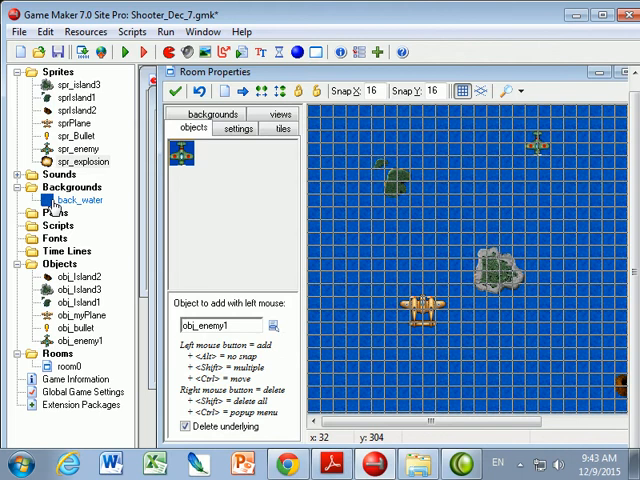
# Step: Create a new sound resource named snd_explosion
pyautogui.rightClick(59, 174)
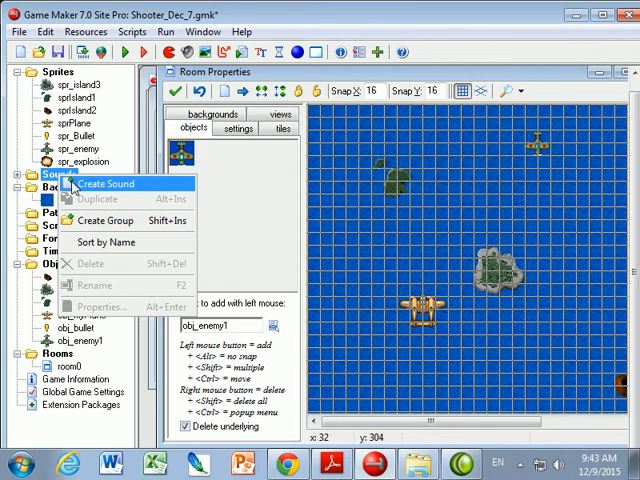
pyautogui.click(109, 183)
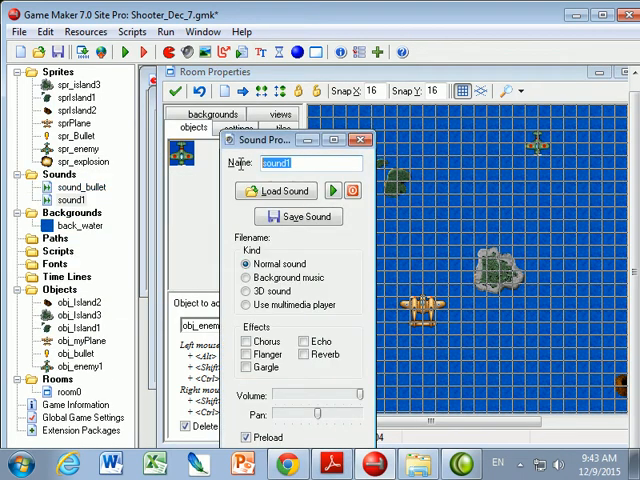
pyautogui.write('snd_')
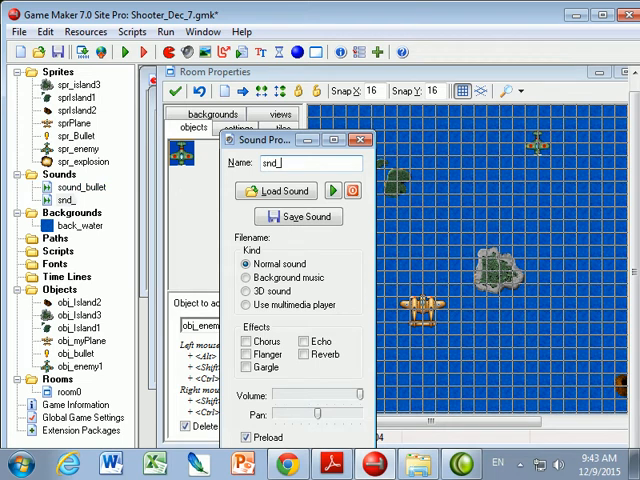
pyautogui.write('explosion')
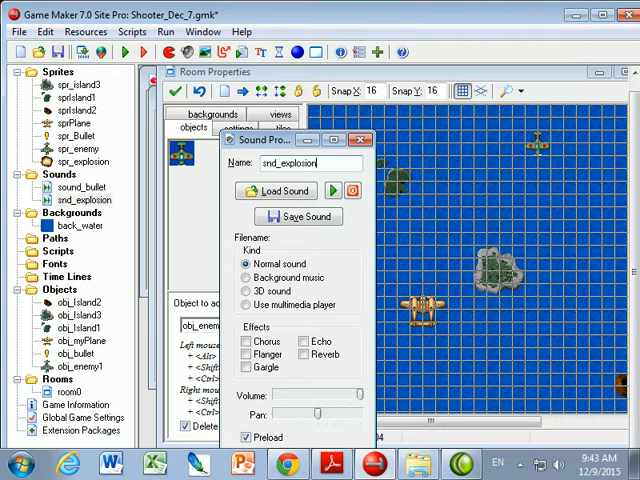
# Step: Load snd_explosion2.wav into the sound and play it to test
pyautogui.click(275, 190)
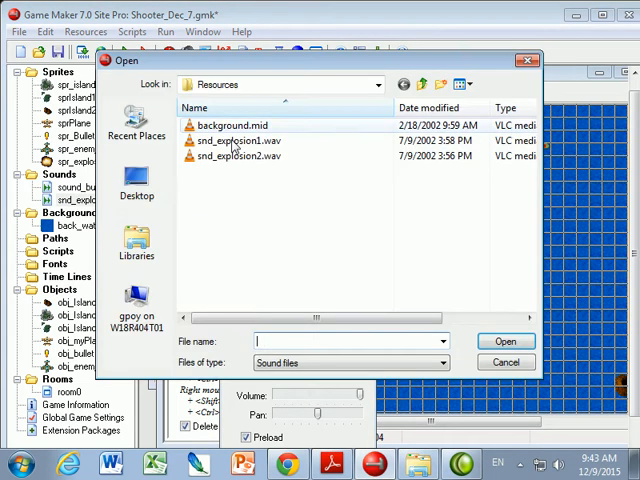
pyautogui.click(238, 156)
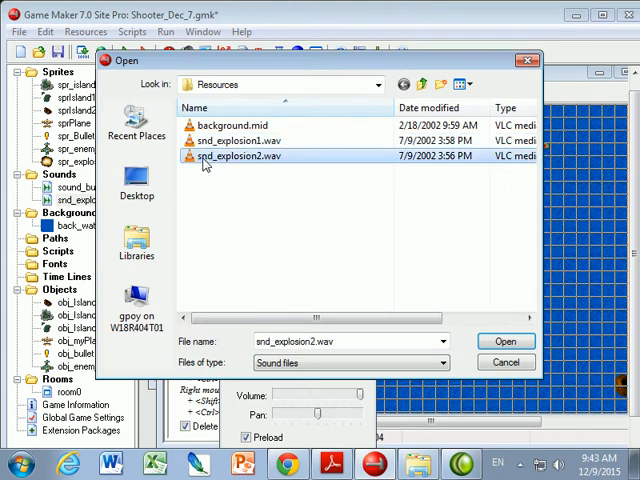
pyautogui.click(505, 341)
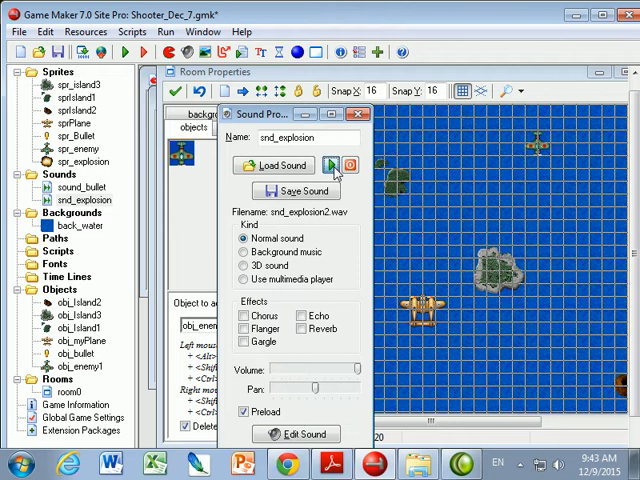
pyautogui.click(357, 114)
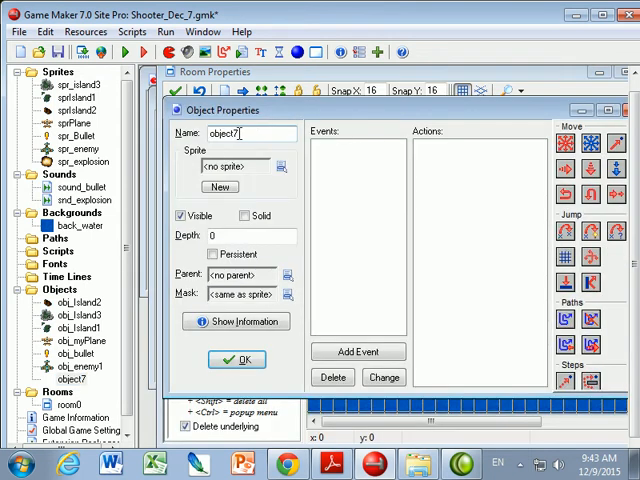
# Step: Name the new object obj_explosion and assign it the spr_explosion sprite
pyautogui.write('obj_explosion')
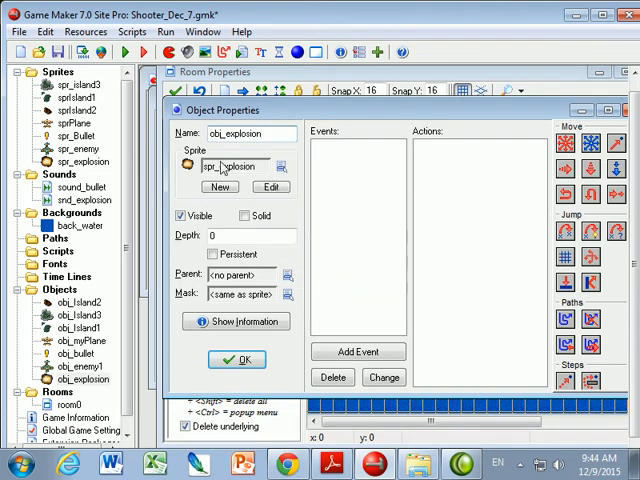
pyautogui.moveTo(240, 236)
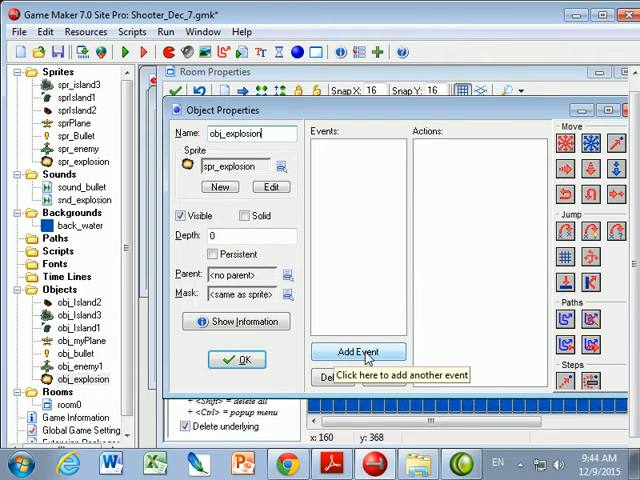
# Step: Add an Animation End event that destroys the instance, then close obj_explosion
pyautogui.click(358, 351)
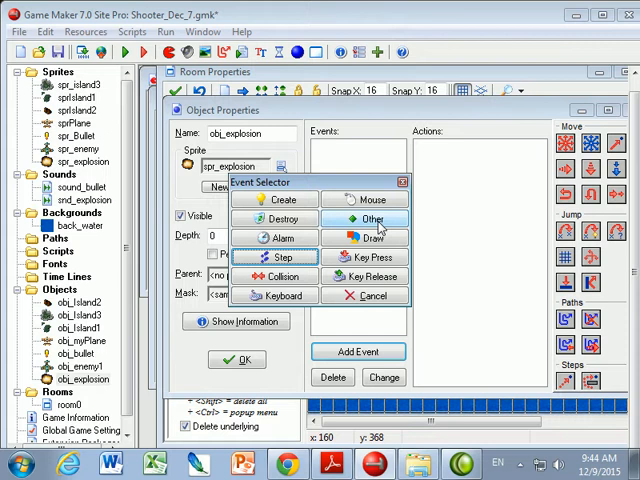
pyautogui.click(376, 219)
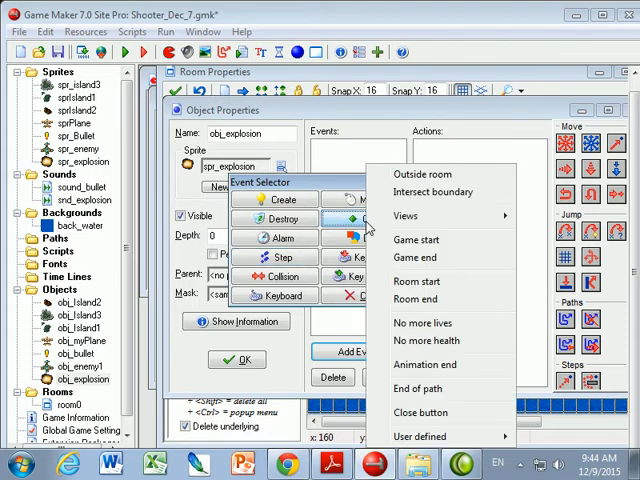
pyautogui.moveTo(413, 364)
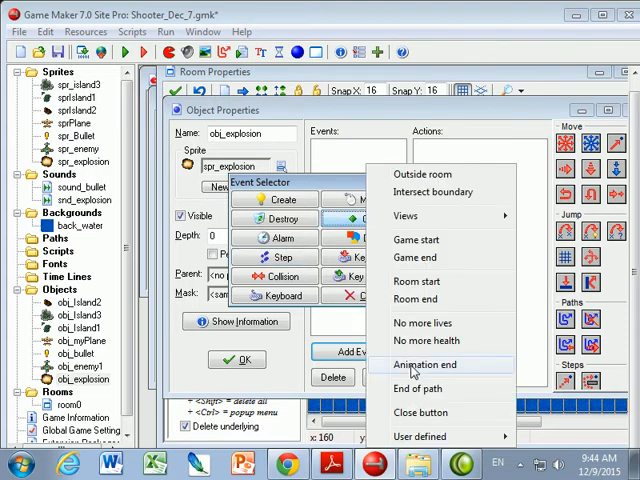
pyautogui.click(422, 364)
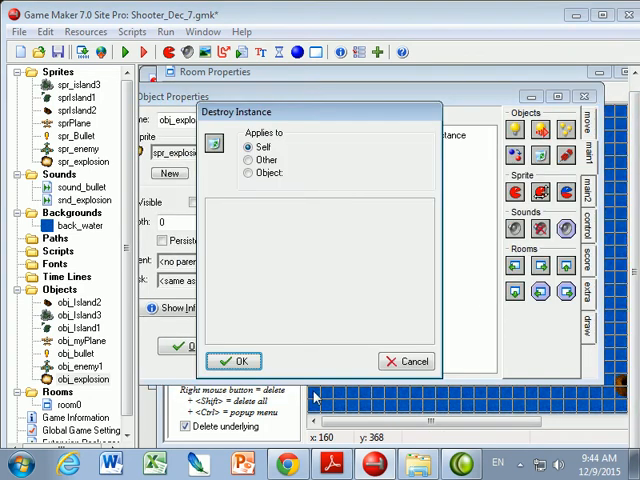
pyautogui.click(234, 361)
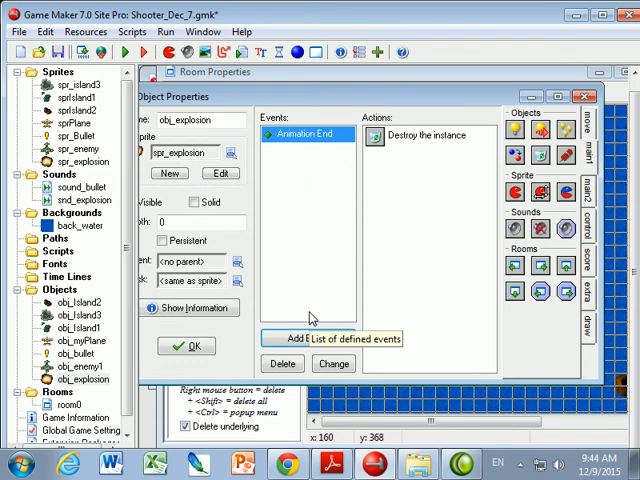
pyautogui.moveTo(311, 317)
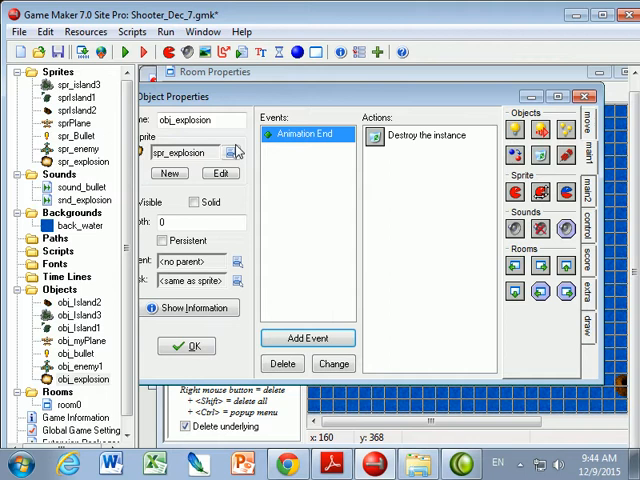
pyautogui.moveTo(305, 134)
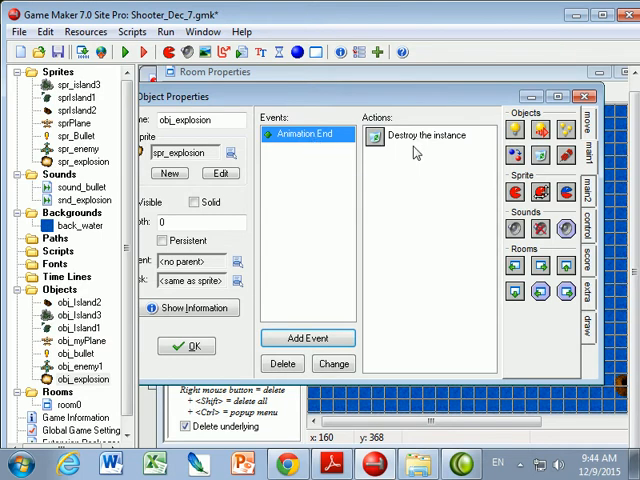
pyautogui.click(186, 345)
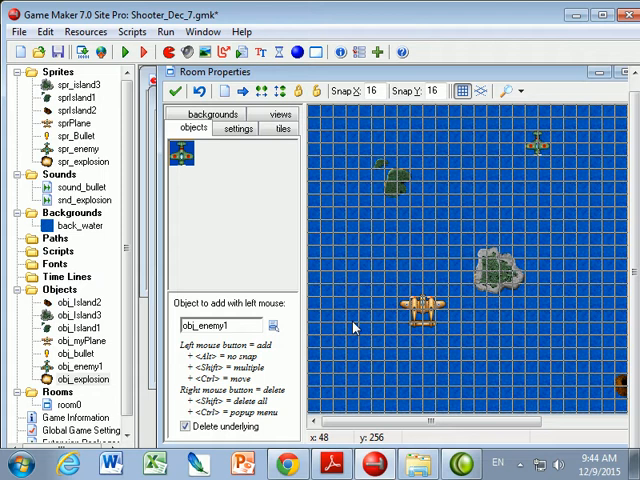
pyautogui.moveTo(357, 326)
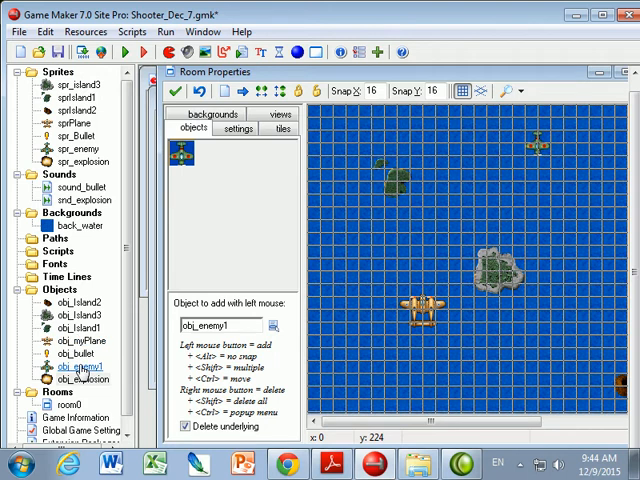
# Step: Open obj_enemy1 and add a Collision event with obj_bullet
pyautogui.doubleClick(70, 367)
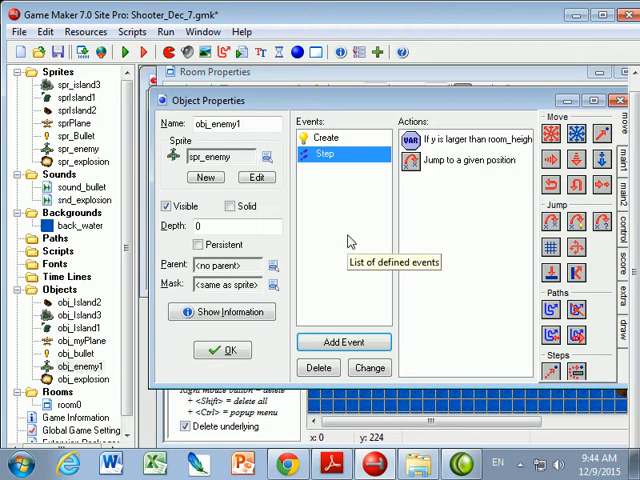
pyautogui.click(344, 342)
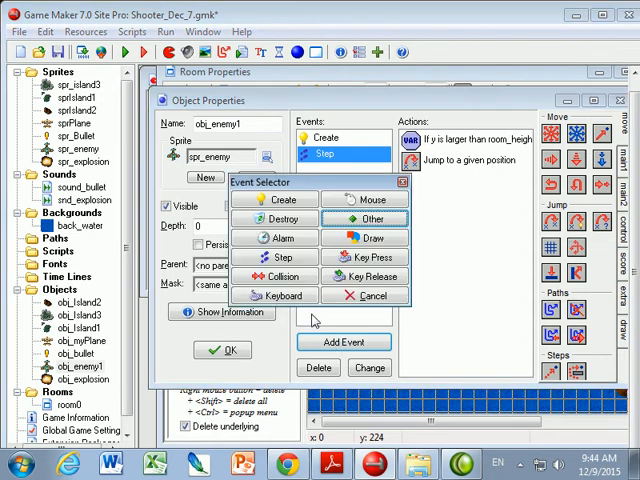
pyautogui.click(281, 276)
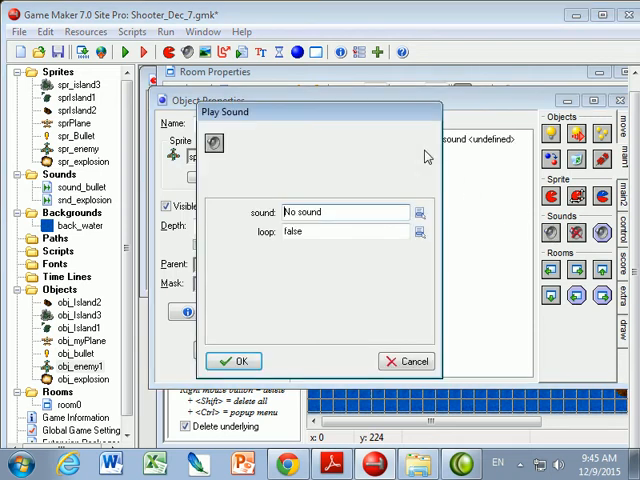
# Step: Set the Play Sound action to snd_explosion with looping off
pyautogui.click(420, 212)
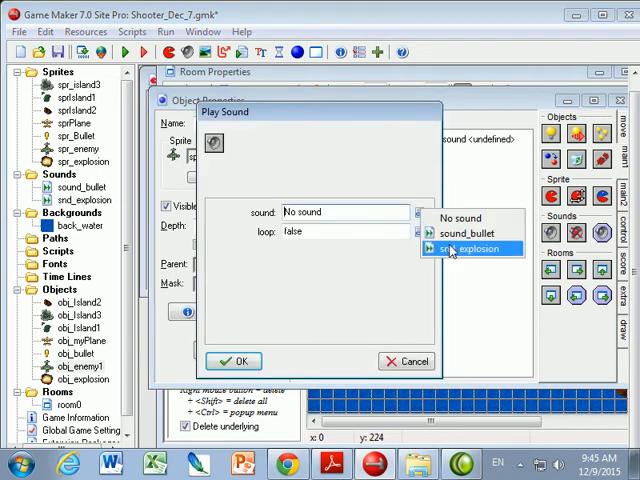
pyautogui.click(468, 249)
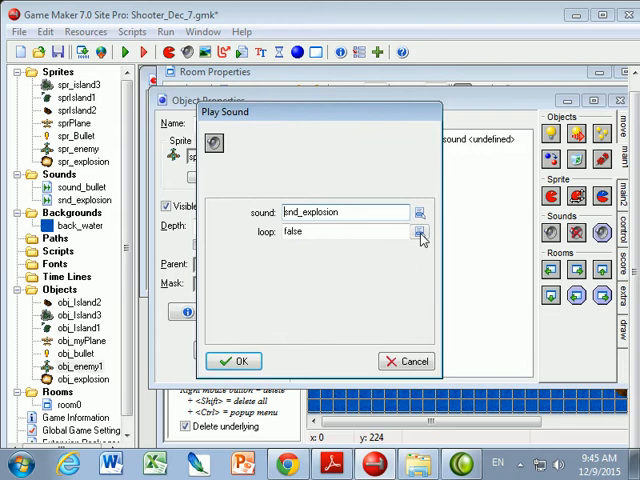
pyautogui.click(233, 361)
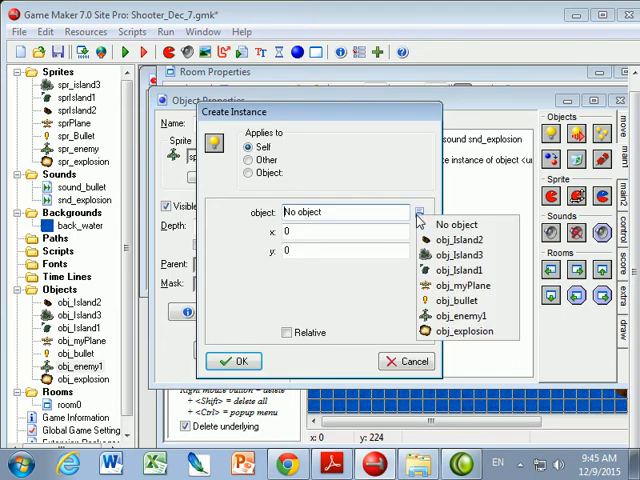
# Step: Spawn obj_explosion relative to the enemy's position with Create Instance
pyautogui.click(465, 329)
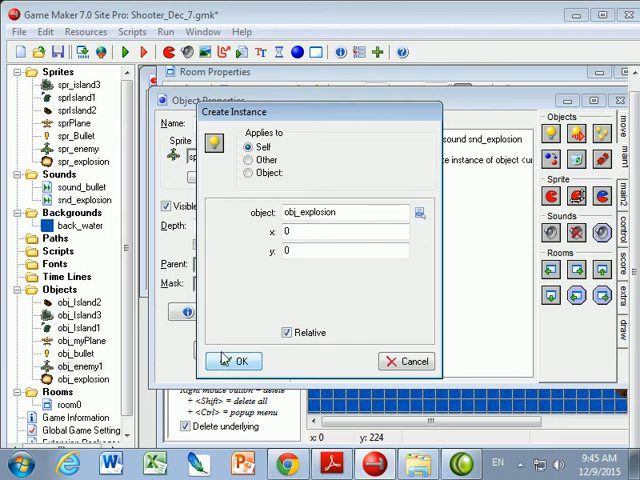
pyautogui.click(233, 360)
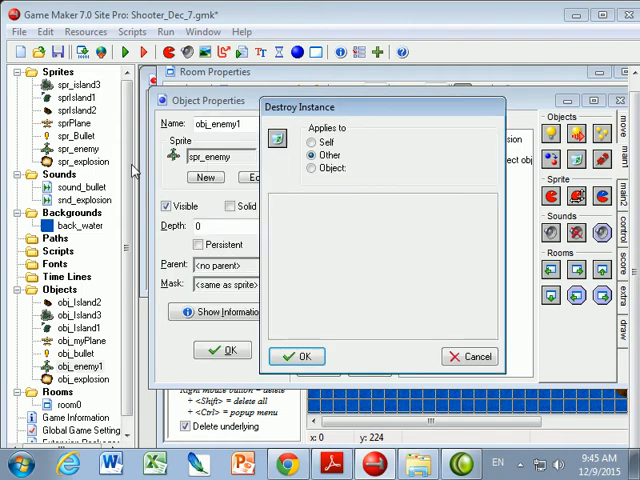
pyautogui.moveTo(191, 188)
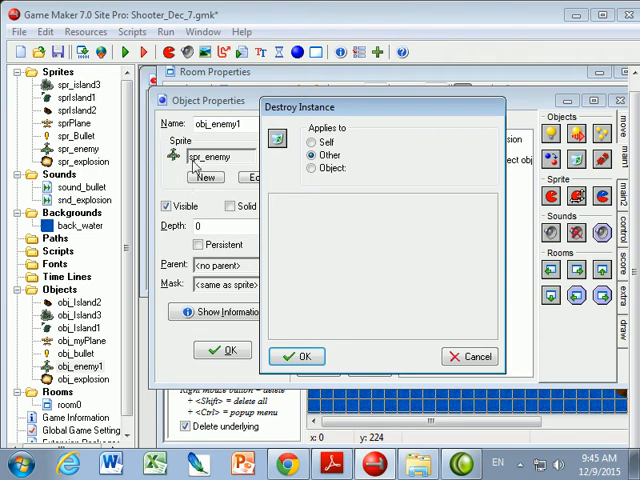
pyautogui.moveTo(207, 167)
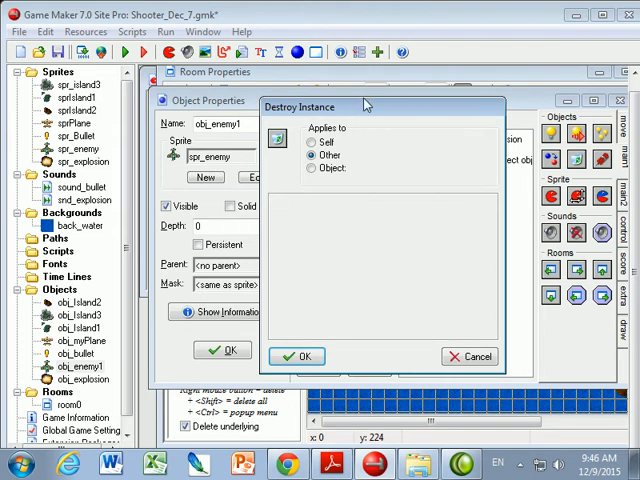
# Step: Apply the Destroy Instance action to Other, the colliding bullet
pyautogui.click(312, 143)
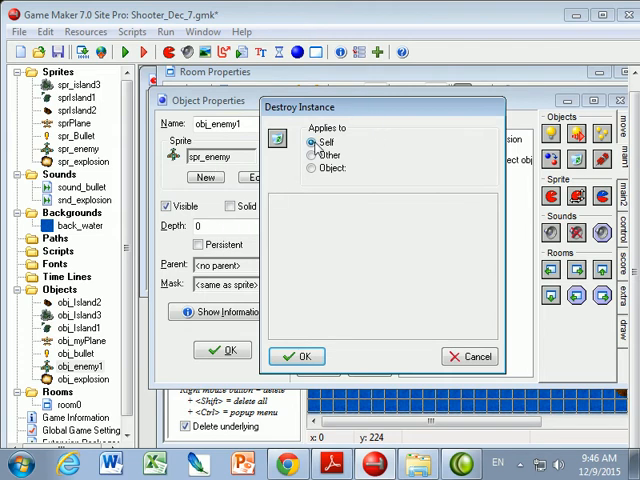
pyautogui.click(313, 155)
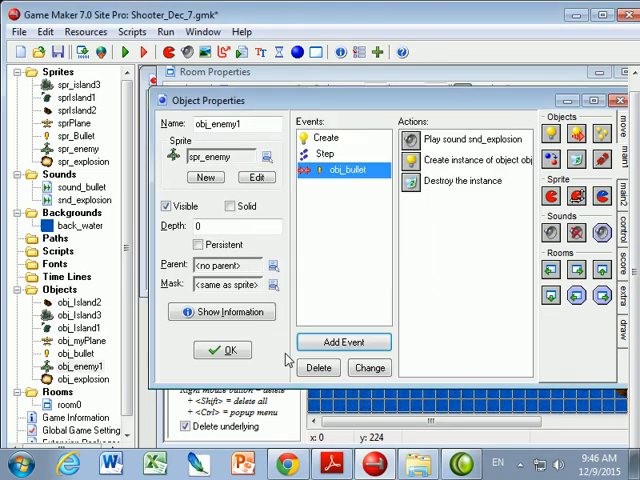
pyautogui.moveTo(410, 183)
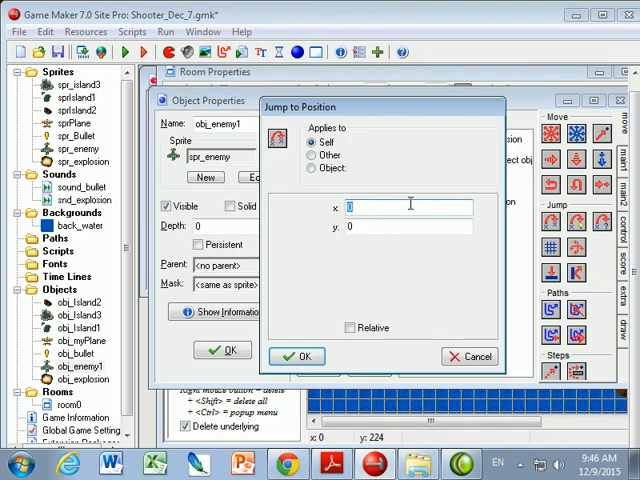
# Step: Set Jump to Position to x random(room_width) and y -64
pyautogui.write('random(room_width')
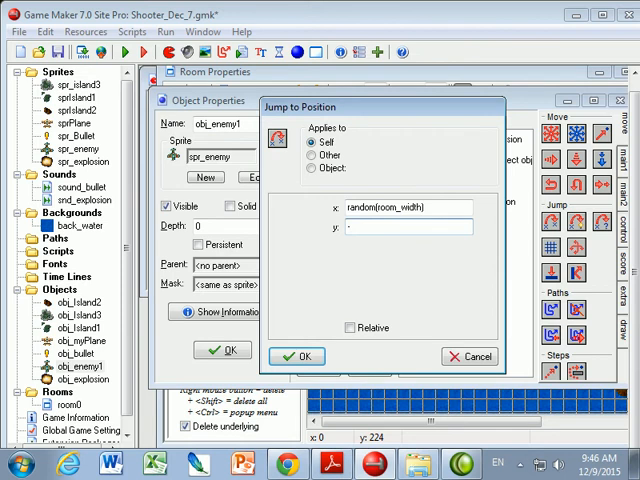
pyautogui.write('-64')
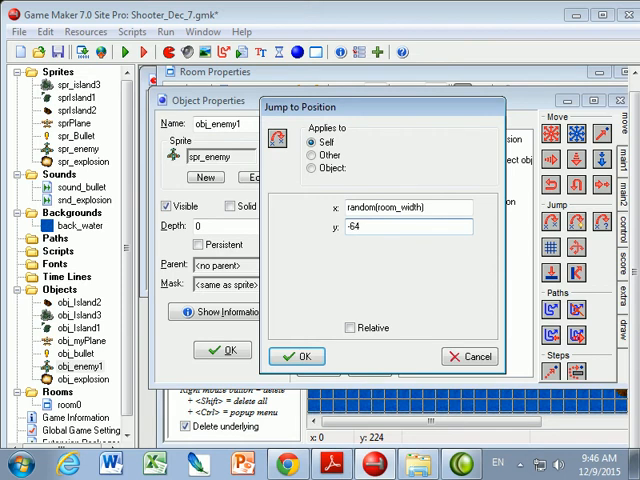
pyautogui.click(297, 356)
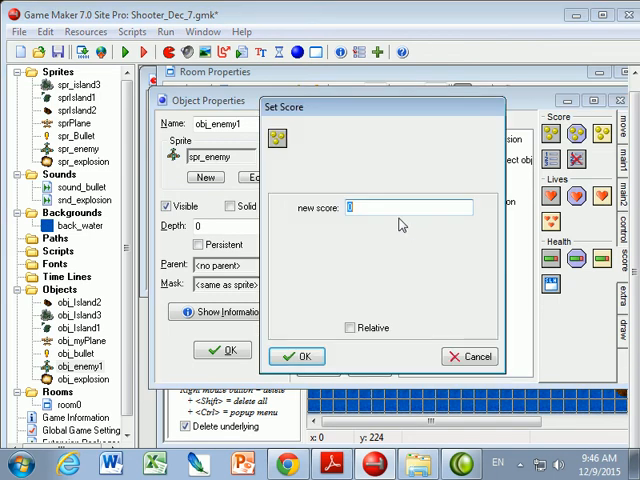
# Step: Enter 5 as the new score in the Set Score action
pyautogui.write('5')
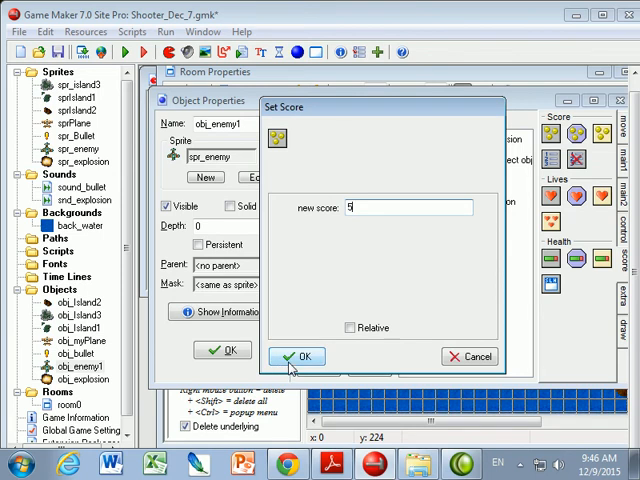
pyautogui.click(298, 357)
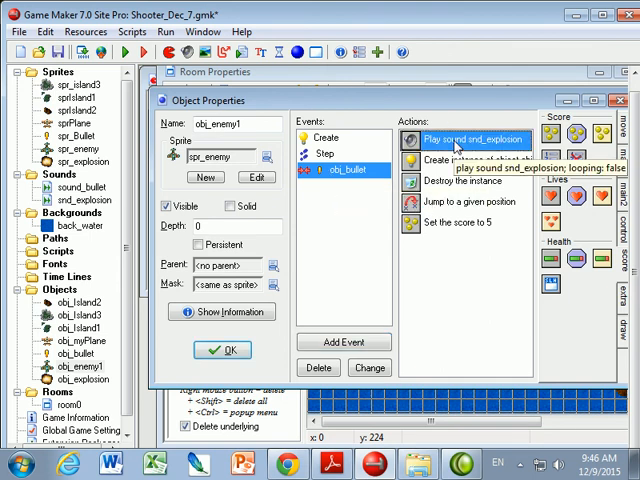
pyautogui.click(470, 160)
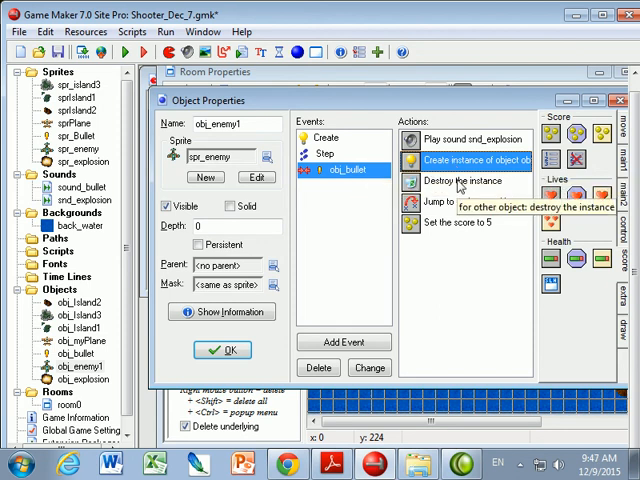
pyautogui.click(470, 181)
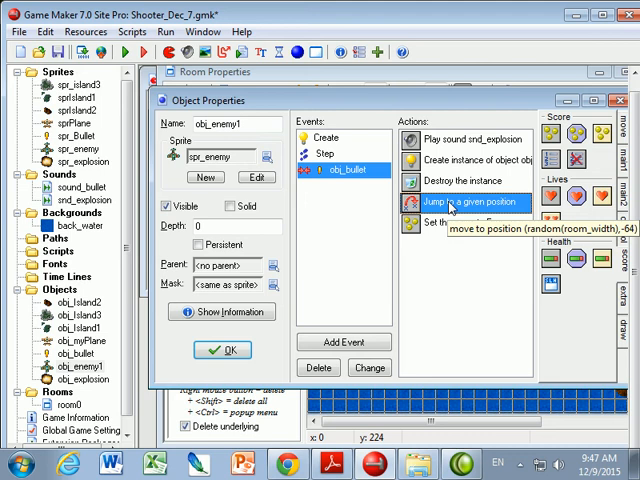
pyautogui.click(457, 222)
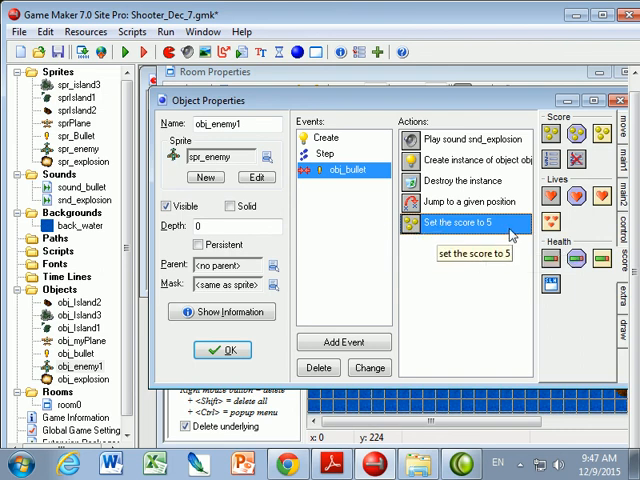
pyautogui.click(343, 341)
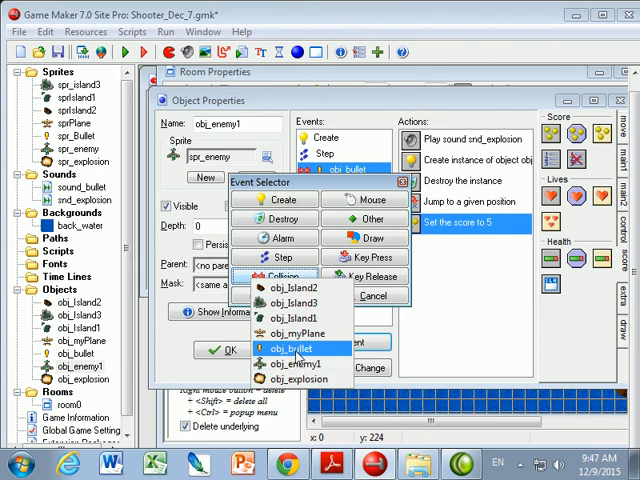
# Step: Add an obj_myPlane collision event that restarts the game, then confirm obj_enemy1's properties
pyautogui.click(293, 348)
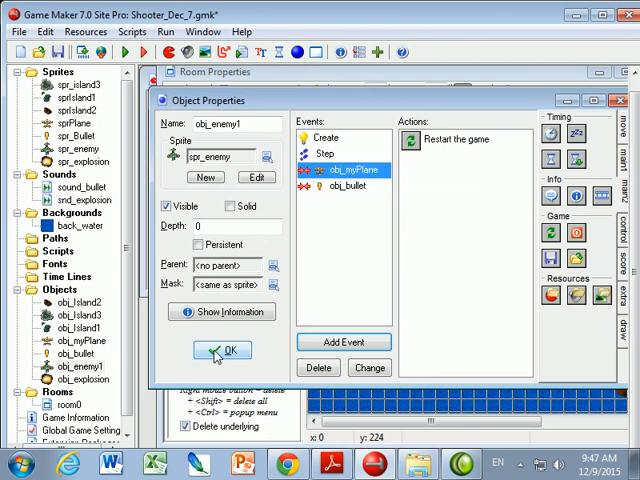
pyautogui.click(221, 350)
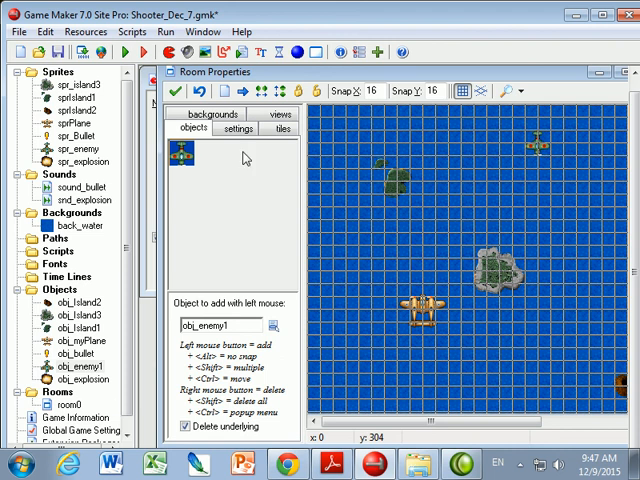